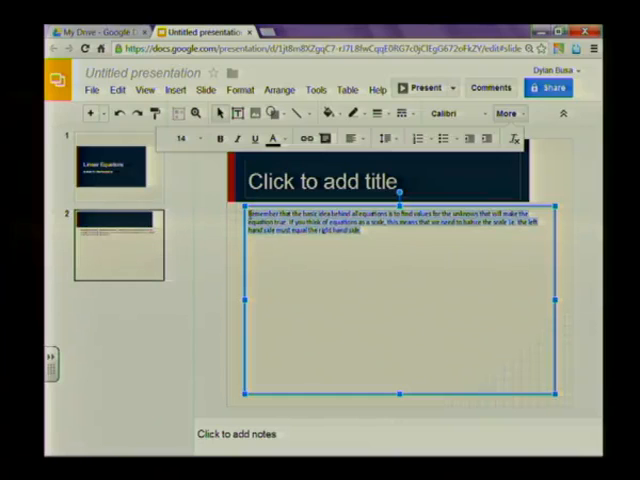
- Switch the slide 2 paragraph about equations as a balanced scale from Calibri to Cambria
{"action": "left_click", "coordinate": [445, 113]}
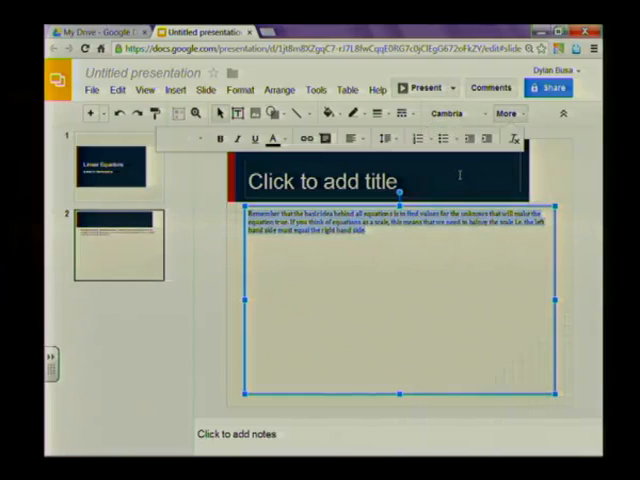
{"action": "left_click", "coordinate": [185, 138]}
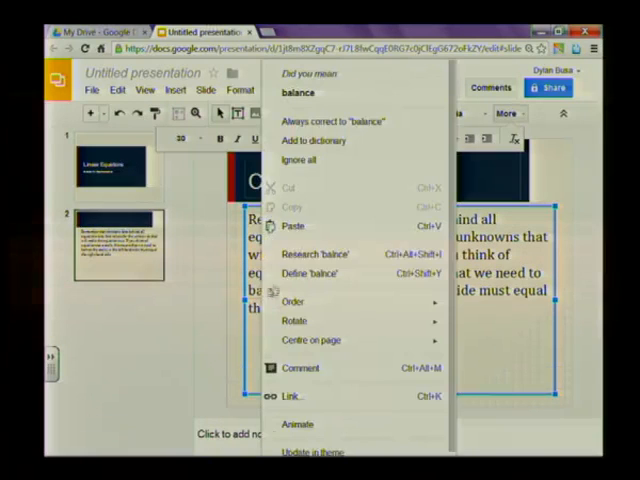
{"action": "mouse_move", "coordinate": [305, 93]}
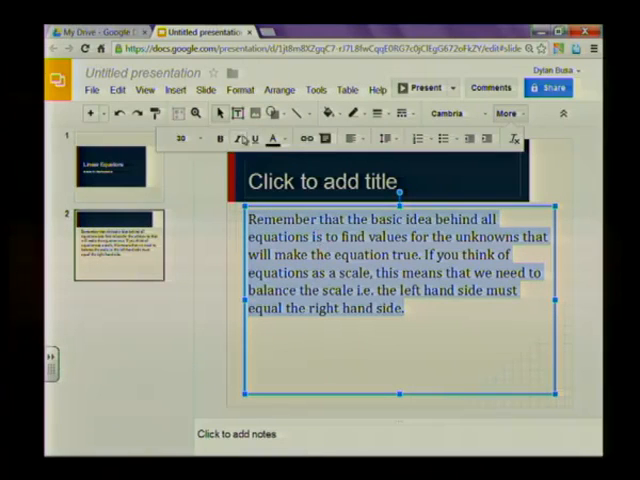
{"action": "mouse_move", "coordinate": [287, 138]}
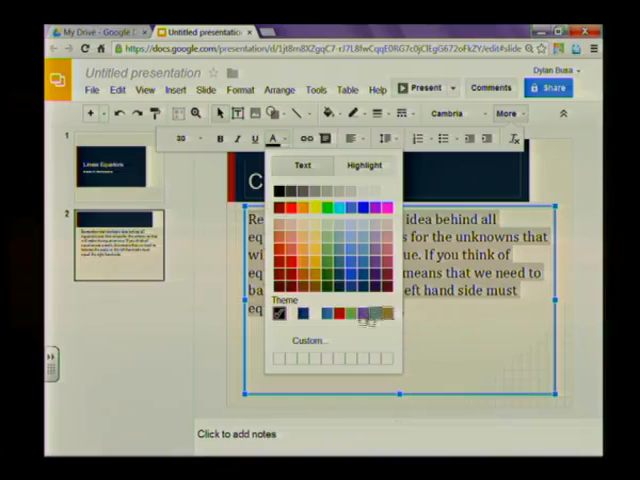
{"action": "mouse_move", "coordinate": [305, 313]}
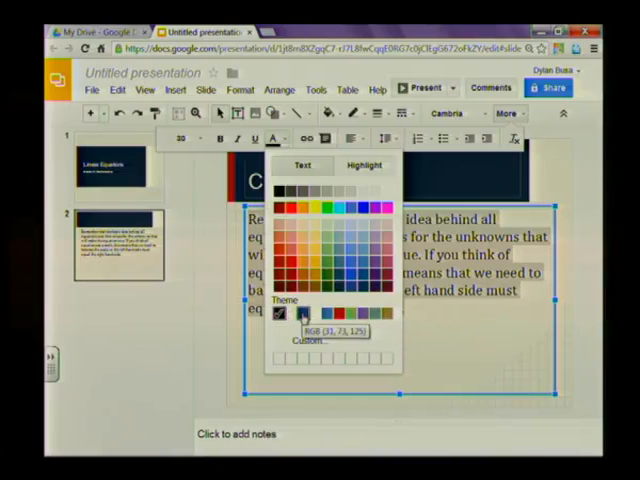